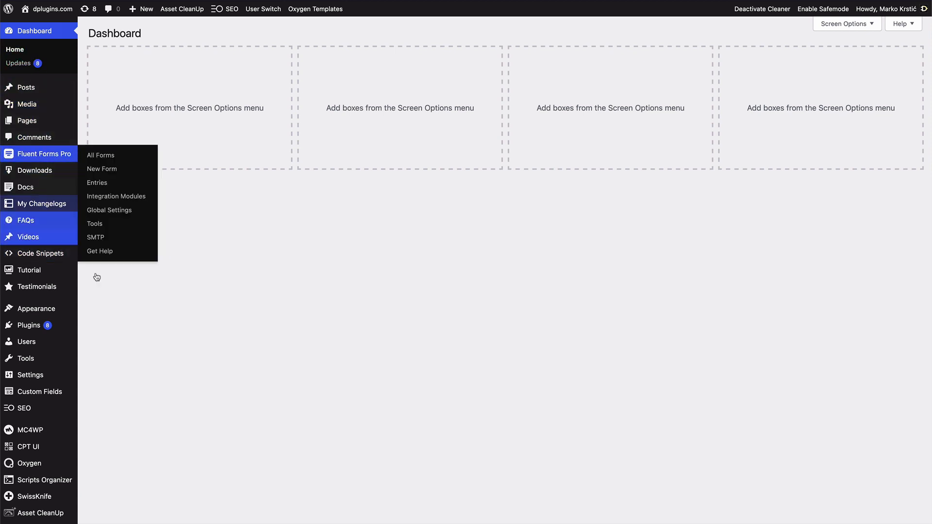
{"action": "mouse_move", "coordinate": [74, 228]}
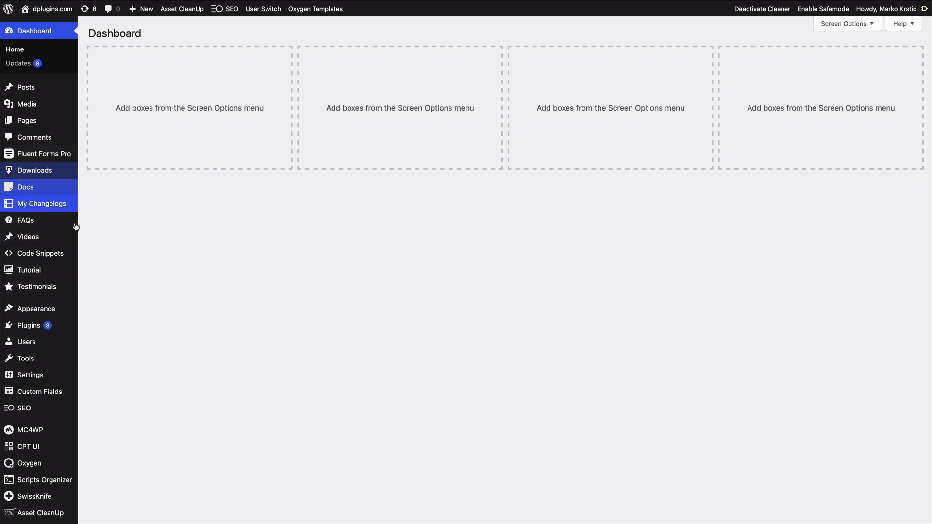
{"action": "mouse_move", "coordinate": [259, 277]}
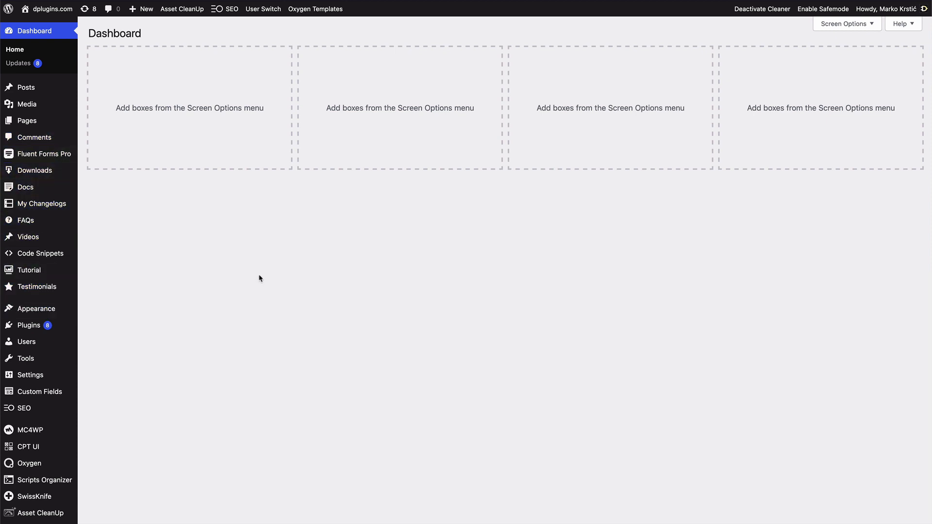
{"action": "mouse_move", "coordinate": [263, 280]}
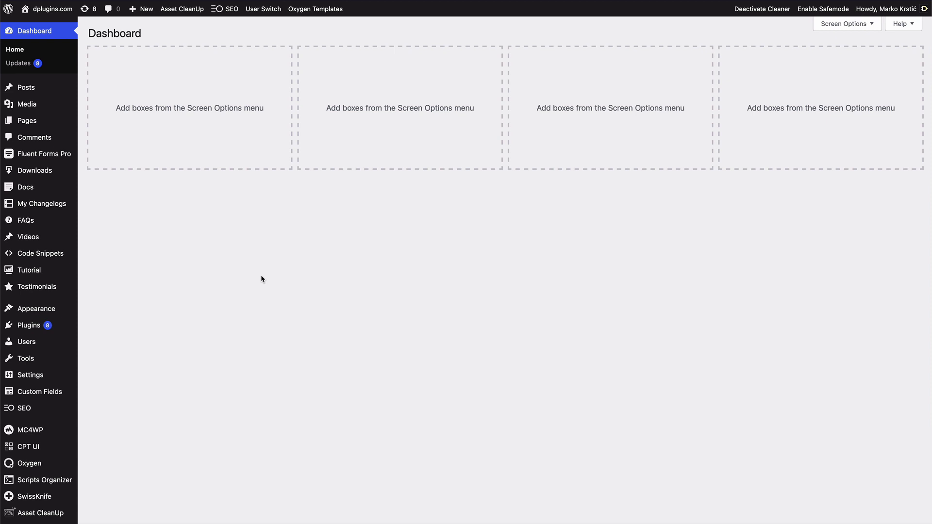
{"action": "mouse_move", "coordinate": [281, 347]}
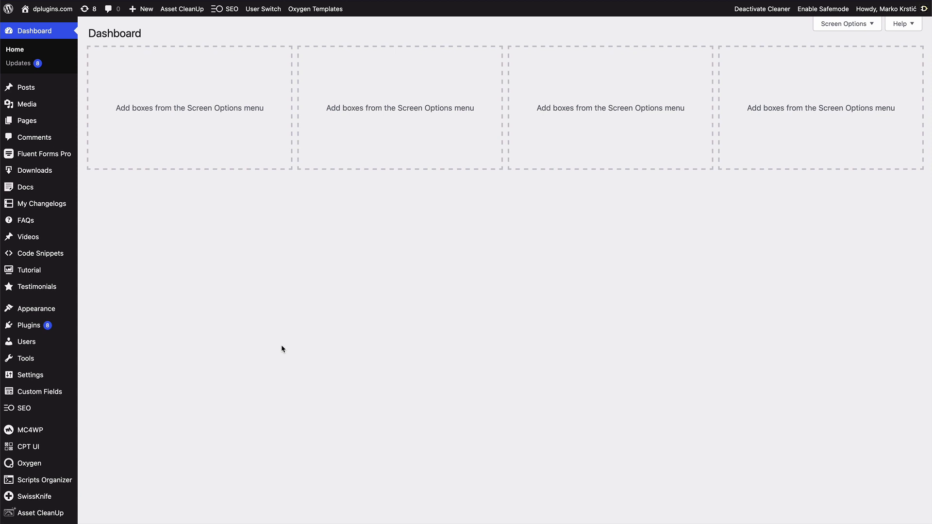
{"action": "mouse_move", "coordinate": [270, 348]}
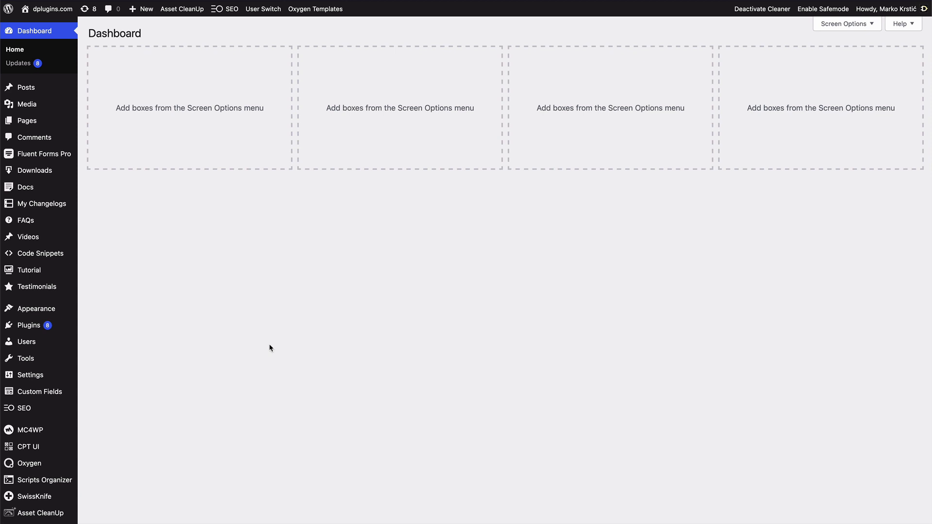
{"action": "mouse_move", "coordinate": [54, 206]}
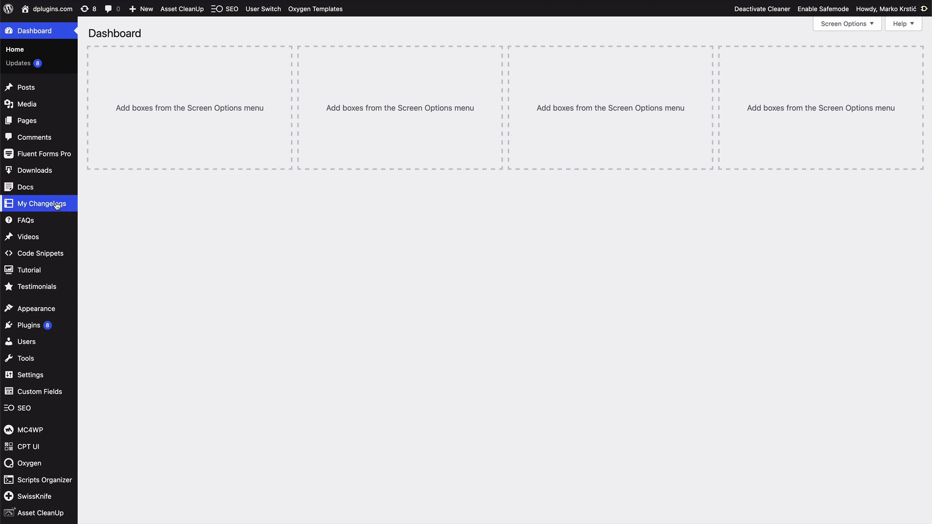
{"action": "mouse_move", "coordinate": [129, 383]}
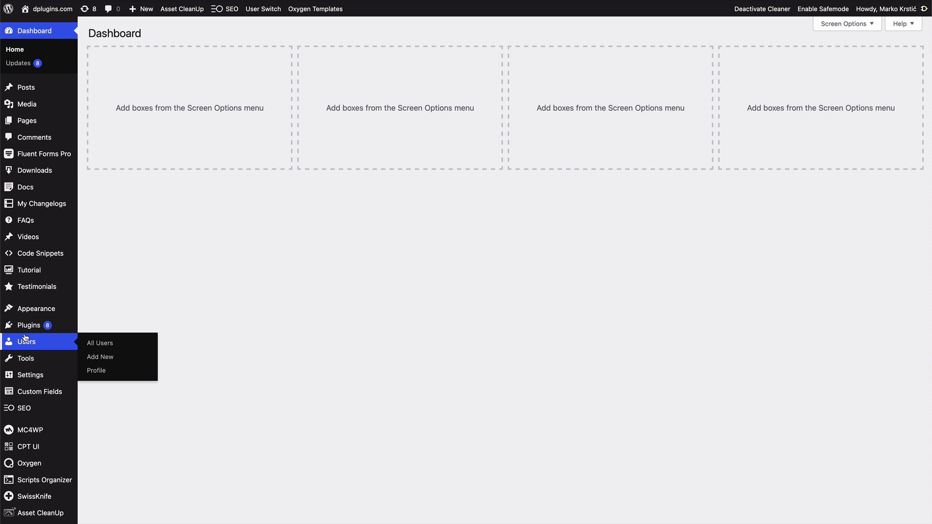
{"action": "mouse_move", "coordinate": [30, 375]}
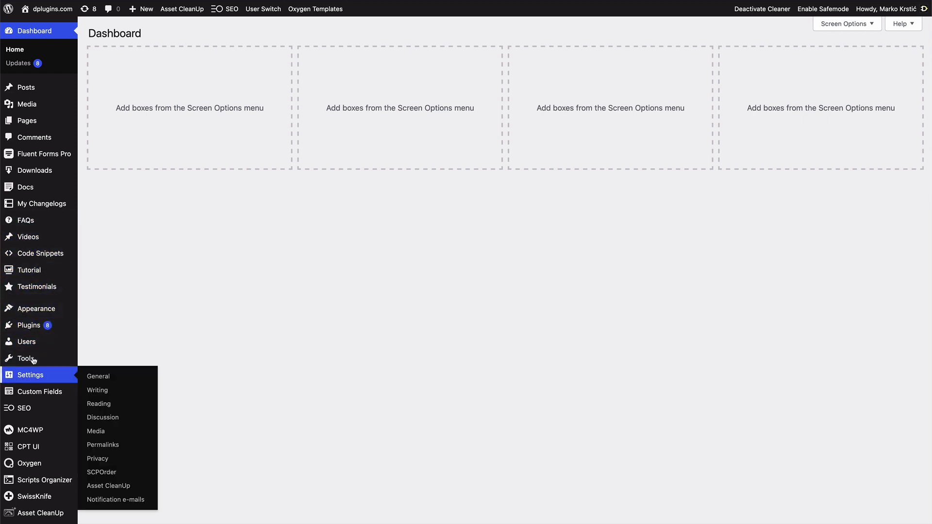
{"action": "mouse_move", "coordinate": [97, 448]}
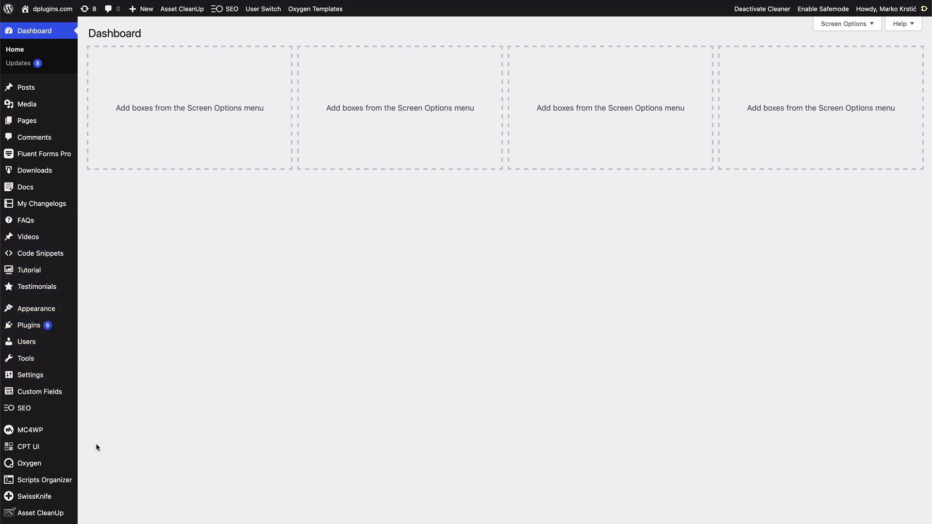
{"action": "mouse_move", "coordinate": [25, 359]}
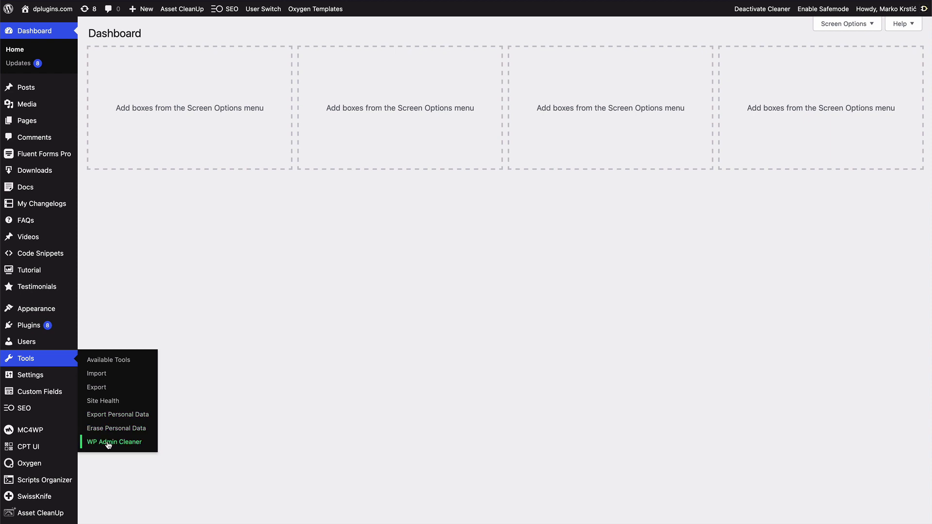
- Open WP Admin Cleaner's Hide selected items list and browse down through the hideable entries
{"action": "left_click", "coordinate": [113, 442]}
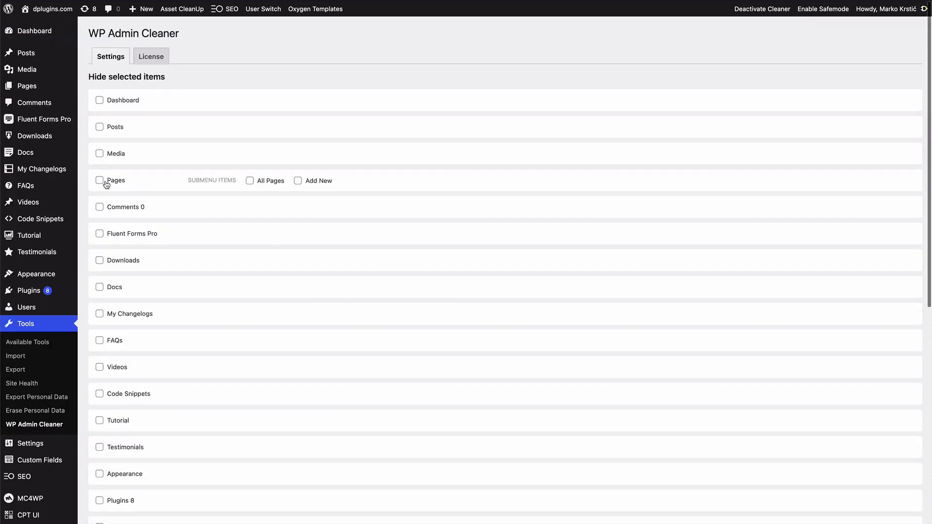
{"action": "scroll", "scroll_direction": "down", "scroll_amount": 3}
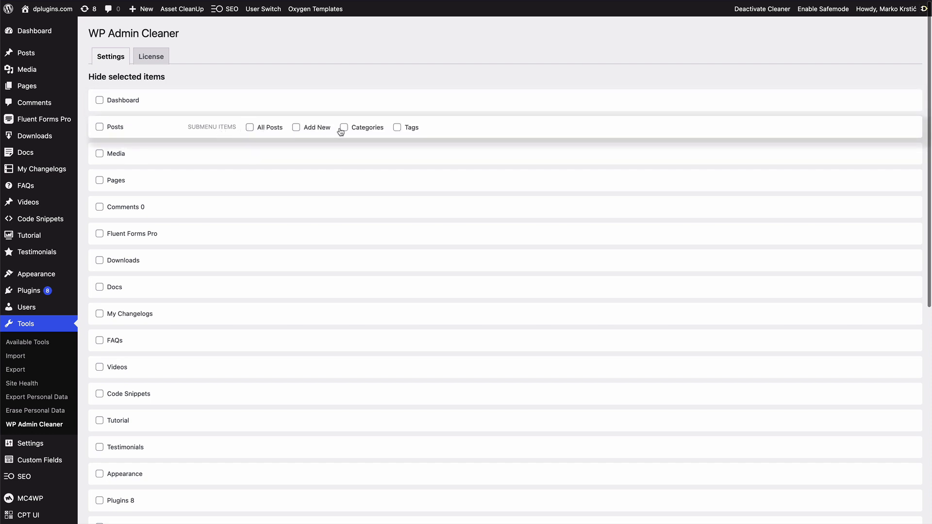
{"action": "mouse_move", "coordinate": [21, 88]}
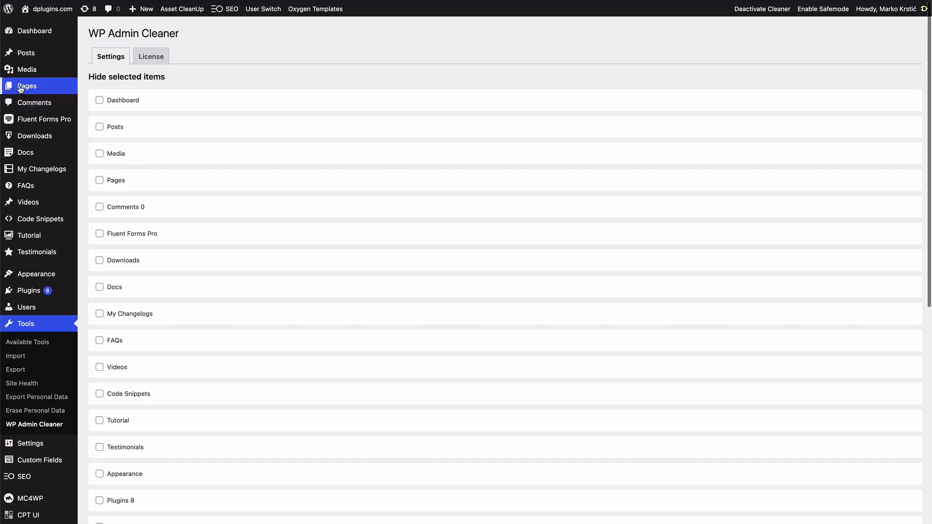
{"action": "mouse_move", "coordinate": [28, 291]}
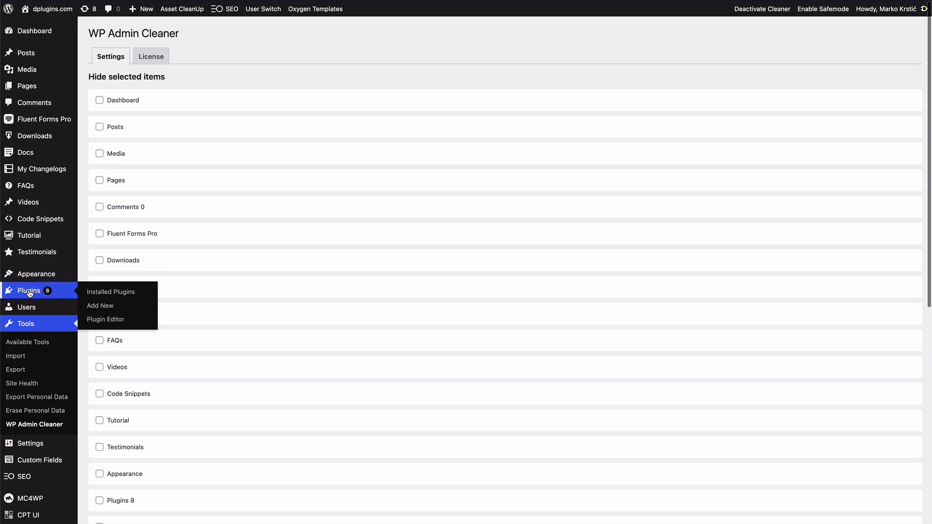
{"action": "scroll", "scroll_direction": "down", "scroll_amount": 3}
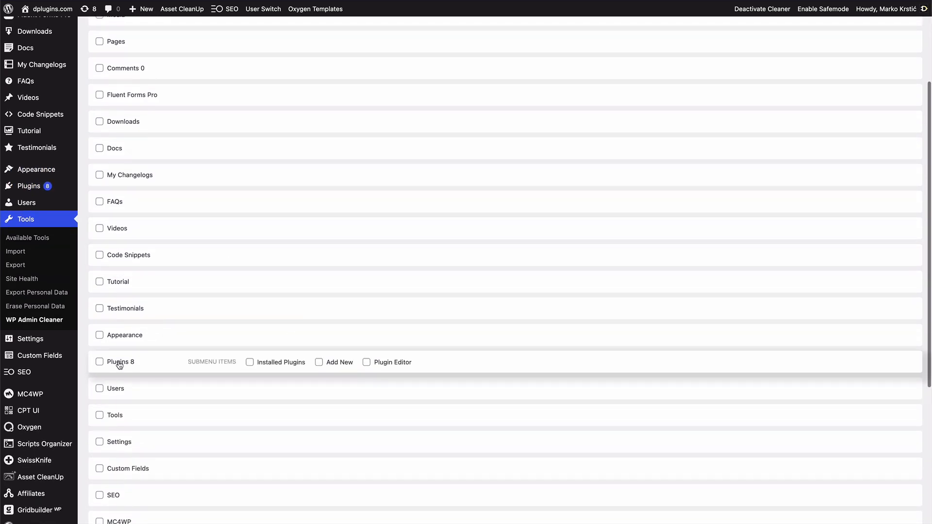
{"action": "mouse_move", "coordinate": [384, 365]}
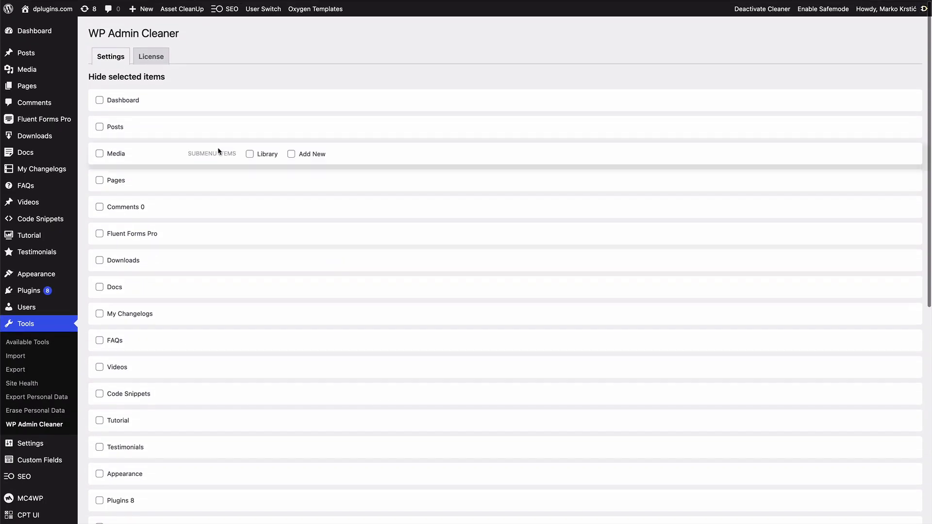
{"action": "mouse_move", "coordinate": [99, 103]}
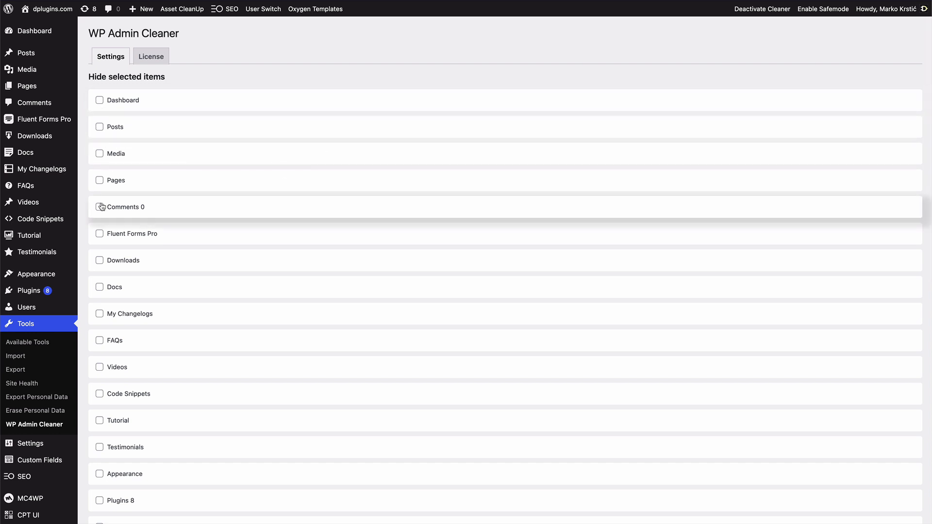
{"action": "mouse_move", "coordinate": [100, 105]}
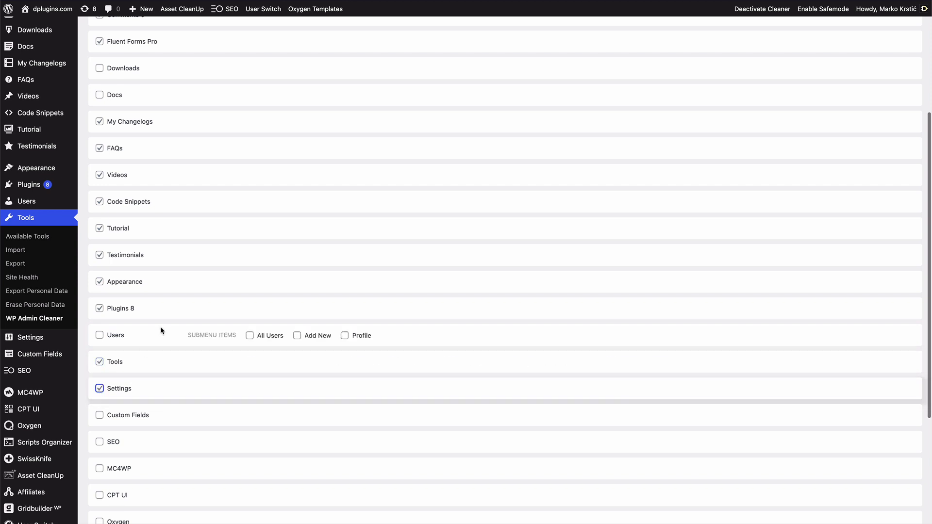
- Keep Custom Fields visible, mark MC4WP for hiding, and save the hidden-menu selection
{"action": "scroll", "scroll_direction": "down", "scroll_amount": 3}
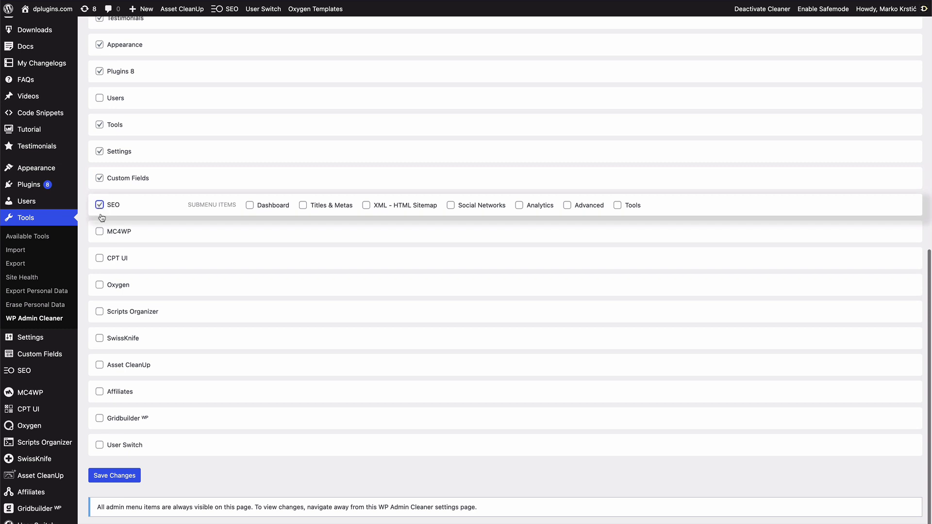
{"action": "left_click", "coordinate": [99, 179]}
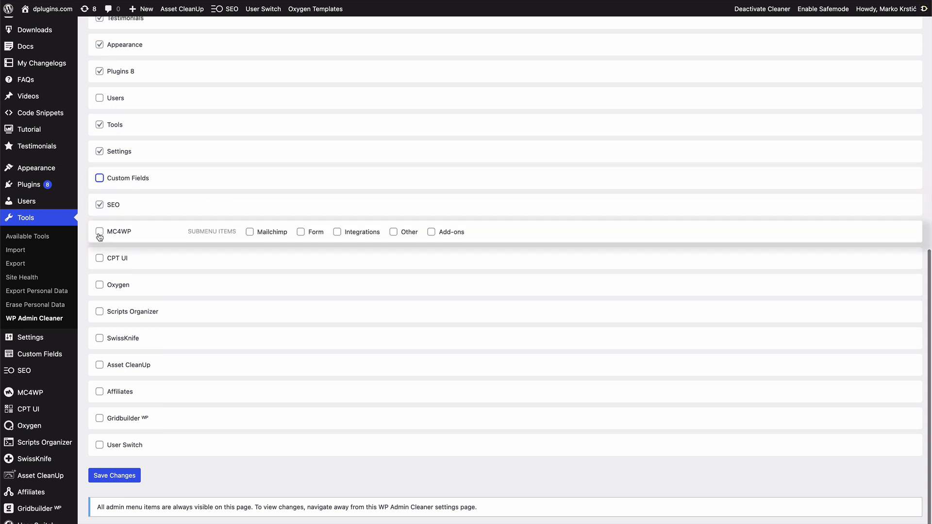
{"action": "left_click", "coordinate": [99, 231]}
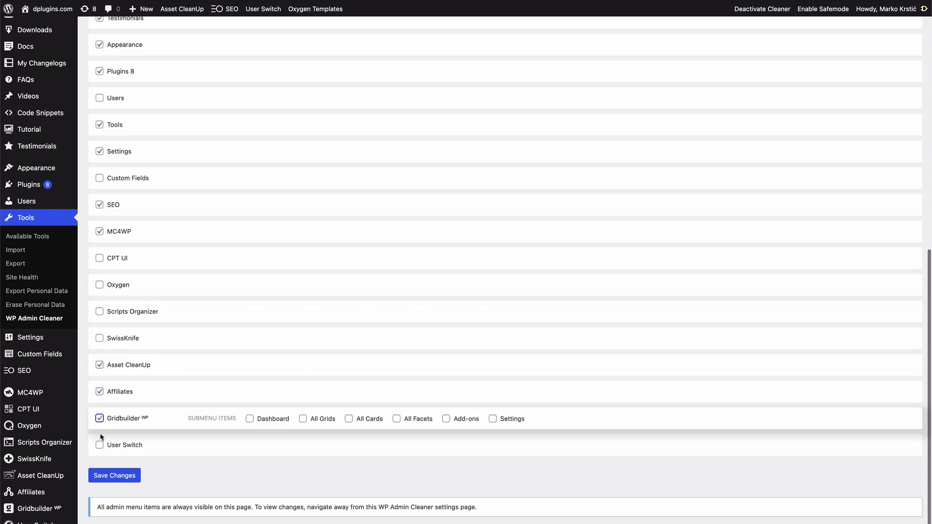
{"action": "left_click", "coordinate": [115, 476]}
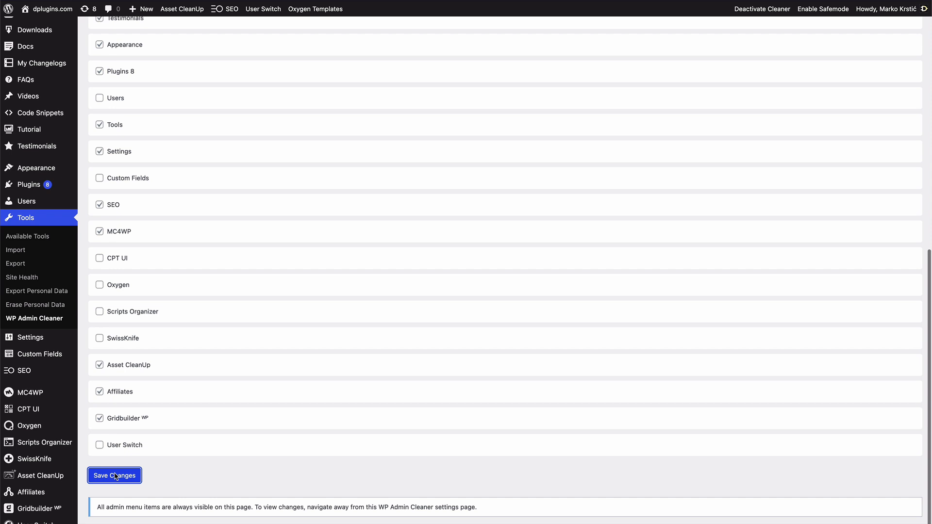
- Confirm the save and go to the Dashboard to see the shortened admin sidebar
{"action": "left_click", "coordinate": [114, 476]}
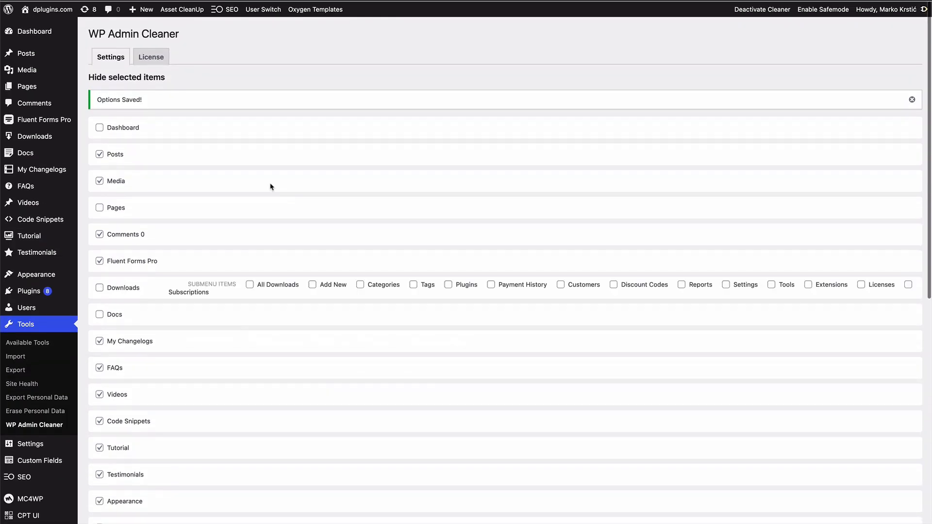
{"action": "mouse_move", "coordinate": [34, 32]}
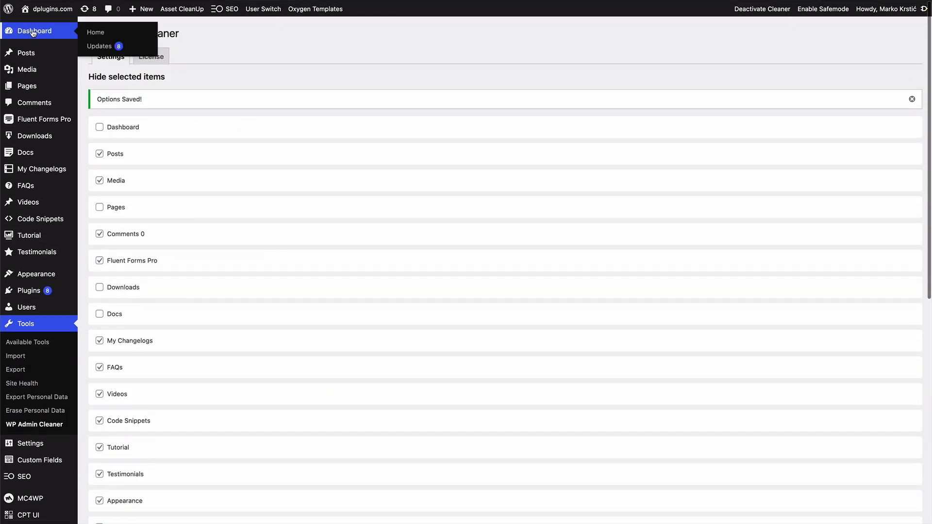
{"action": "left_click", "coordinate": [30, 30]}
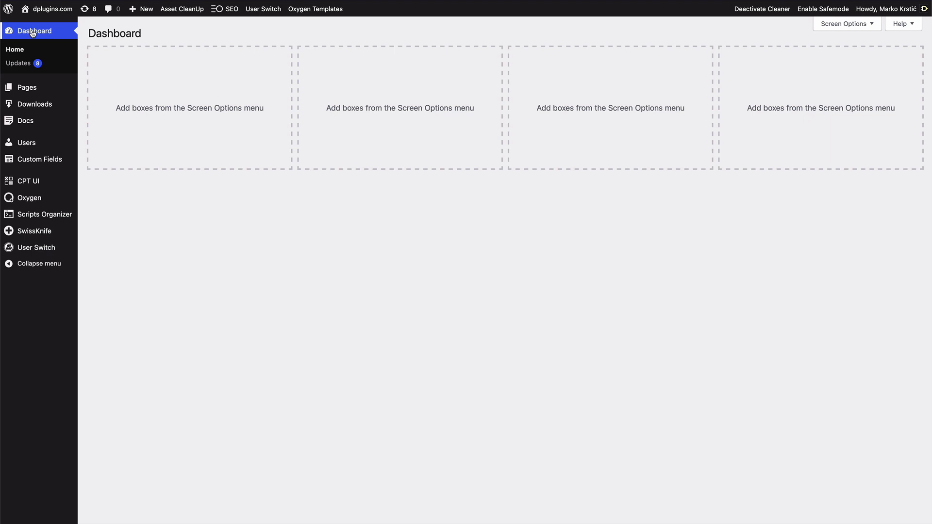
{"action": "mouse_move", "coordinate": [41, 324]}
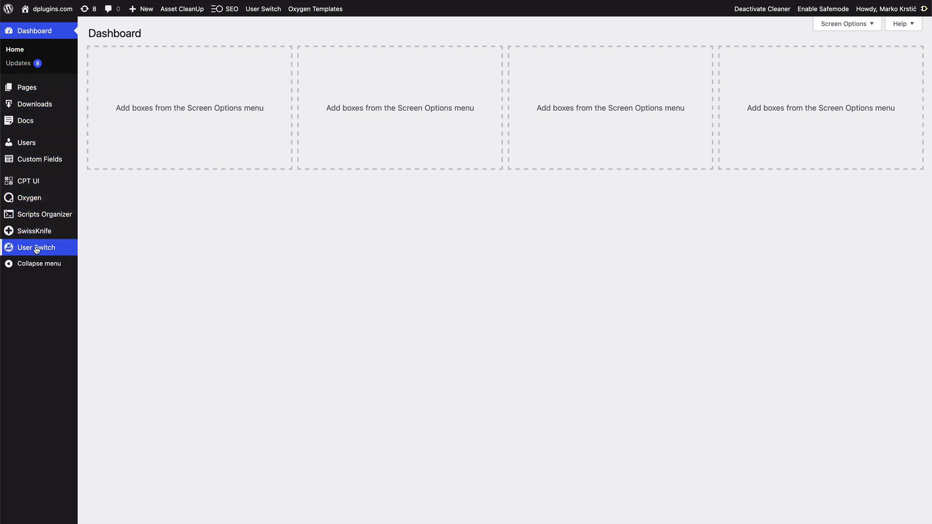
{"action": "mouse_move", "coordinate": [29, 199]}
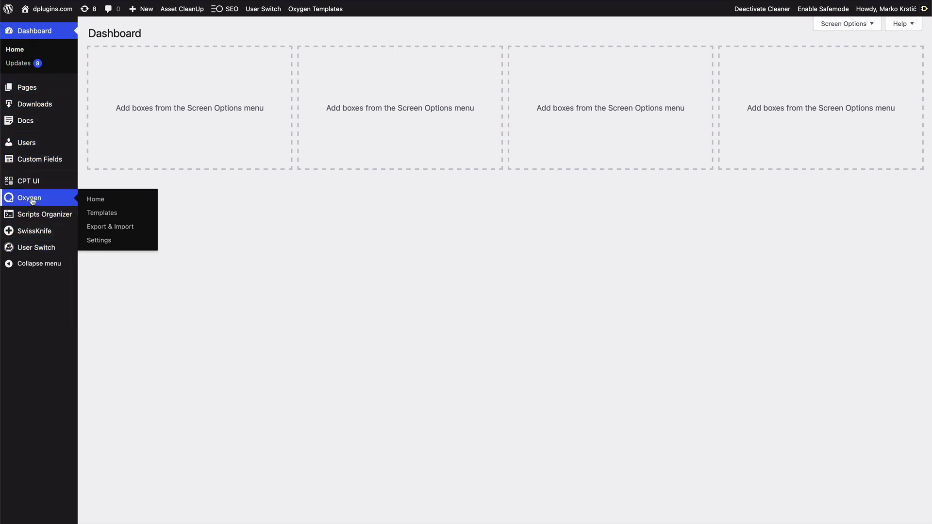
{"action": "mouse_move", "coordinate": [766, 12]}
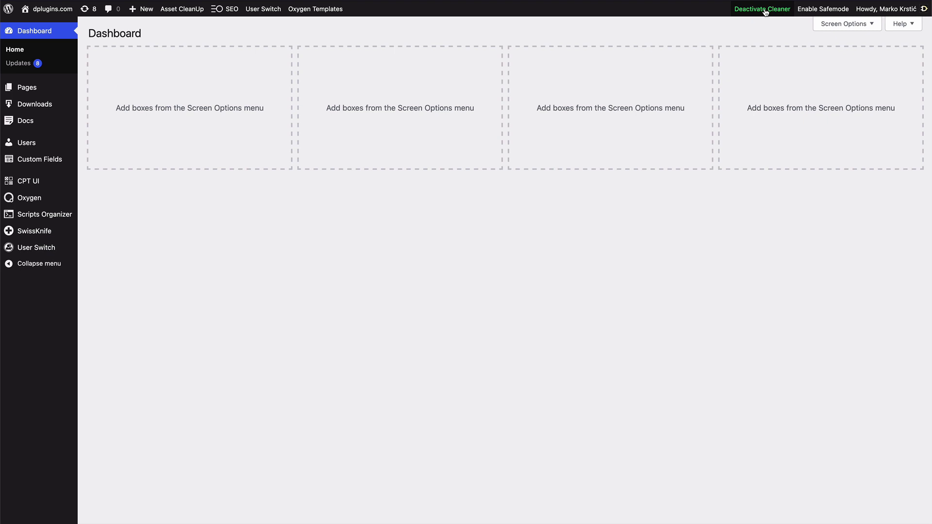
- Toggle the menu cleaner off and back on to compare the full and trimmed sidebars
{"action": "left_click", "coordinate": [764, 9]}
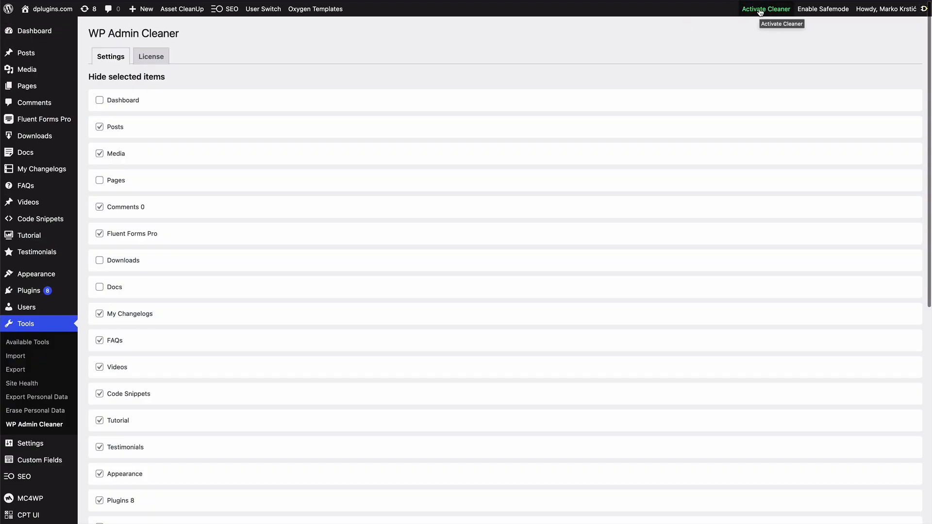
{"action": "left_click", "coordinate": [766, 9]}
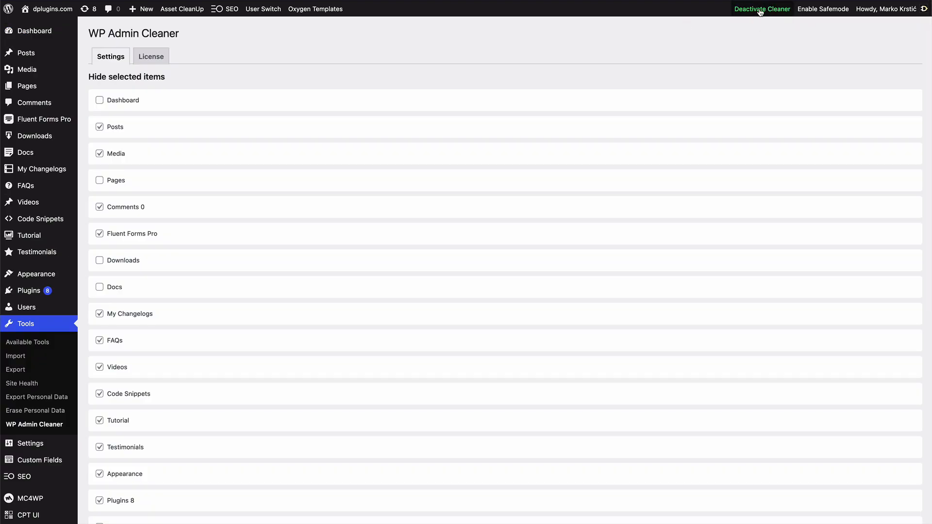
{"action": "scroll", "scroll_direction": "down", "scroll_amount": 3}
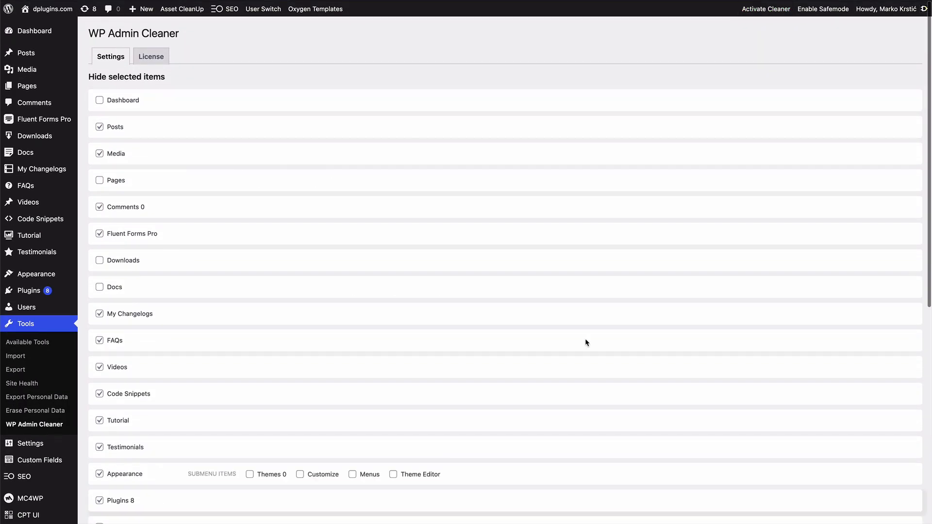
{"action": "scroll", "scroll_direction": "down", "scroll_amount": 3}
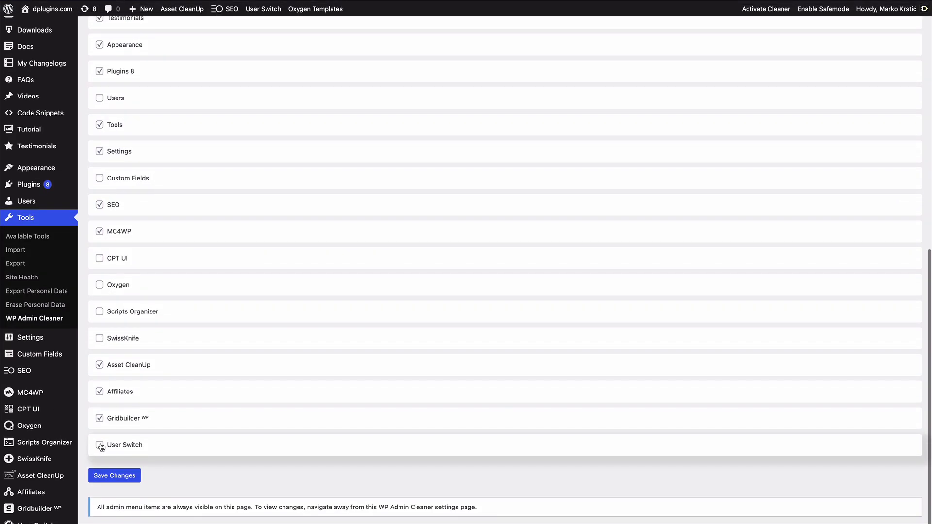
- Also hide User Switch, save, and view the trimmed dashboard with the cleaner enabled
{"action": "left_click", "coordinate": [99, 258]}
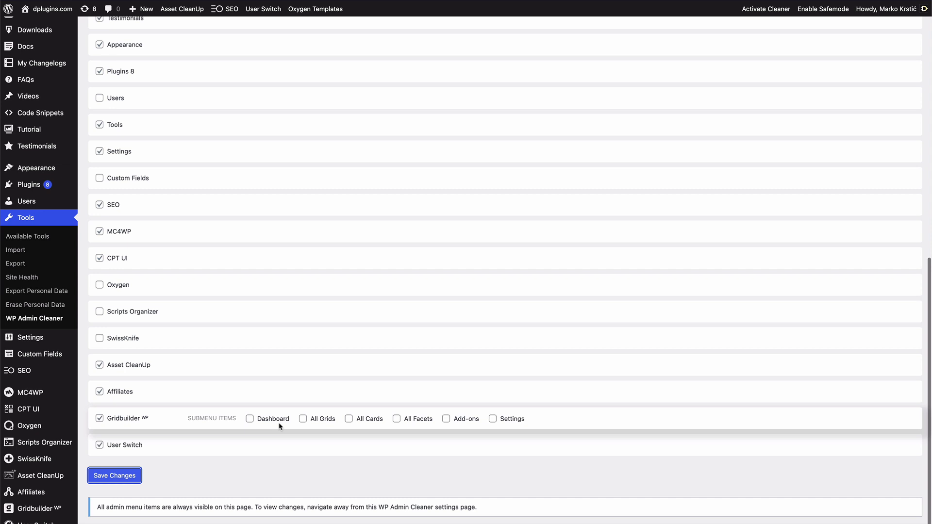
{"action": "left_click", "coordinate": [114, 476]}
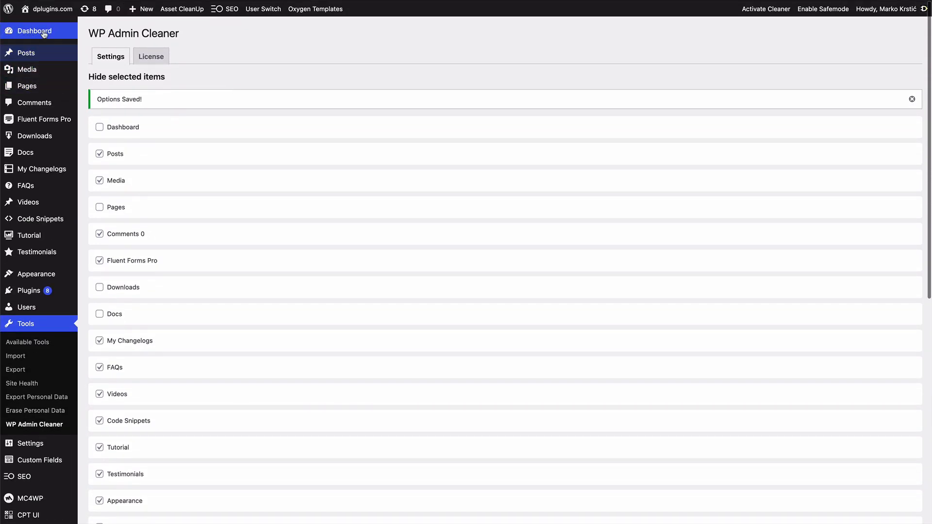
{"action": "left_click", "coordinate": [32, 30]}
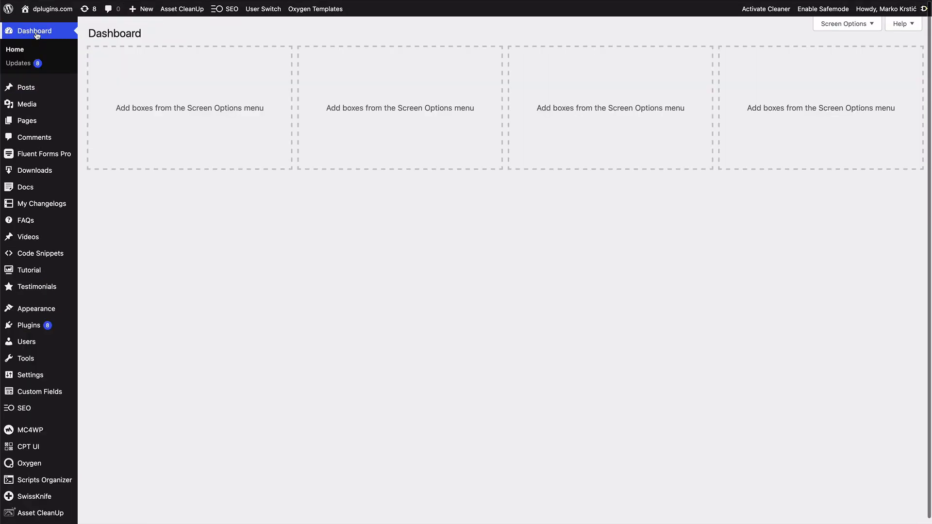
{"action": "mouse_move", "coordinate": [765, 14]}
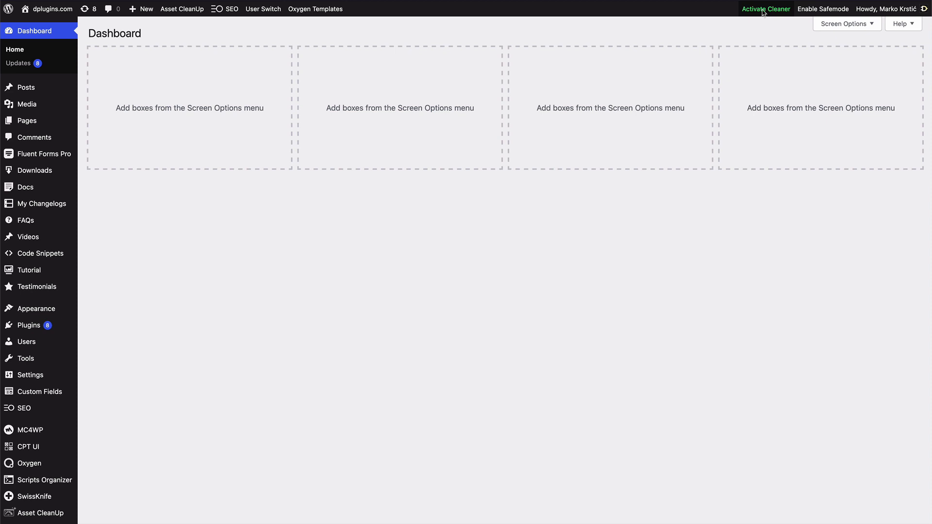
{"action": "left_click", "coordinate": [765, 9]}
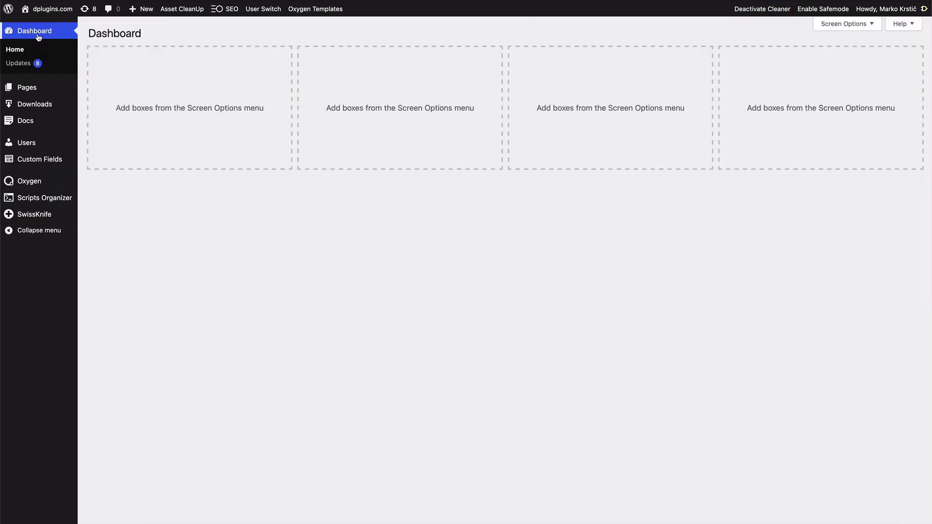
{"action": "mouse_move", "coordinate": [126, 298]}
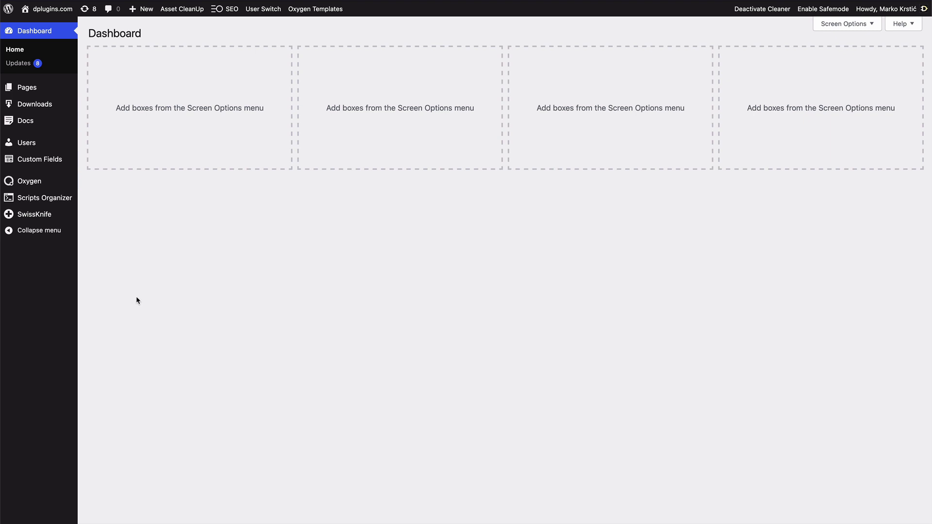
{"action": "mouse_move", "coordinate": [107, 280]}
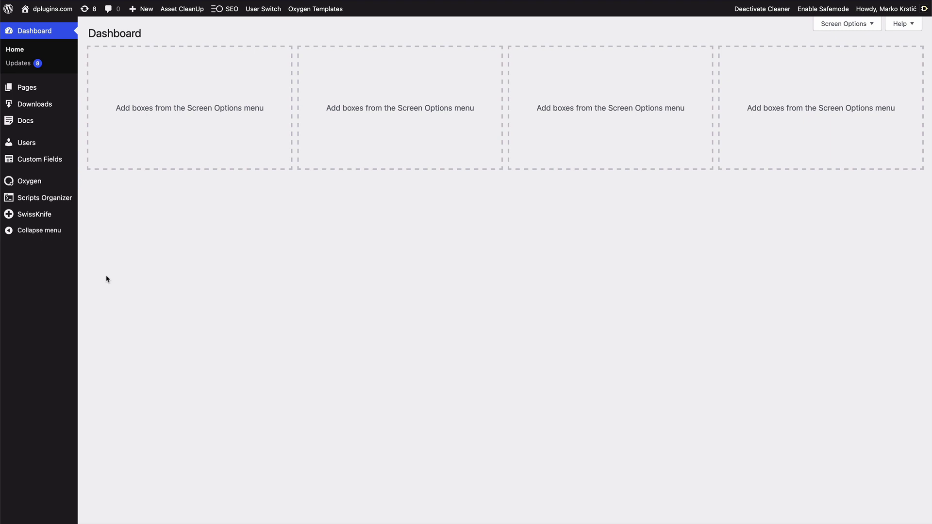
{"action": "mouse_move", "coordinate": [134, 247]}
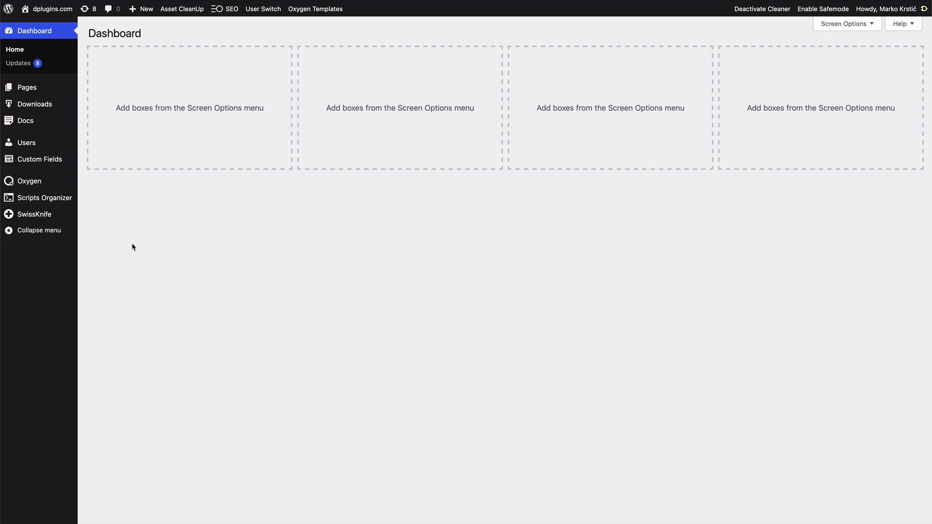
{"action": "mouse_move", "coordinate": [136, 237]}
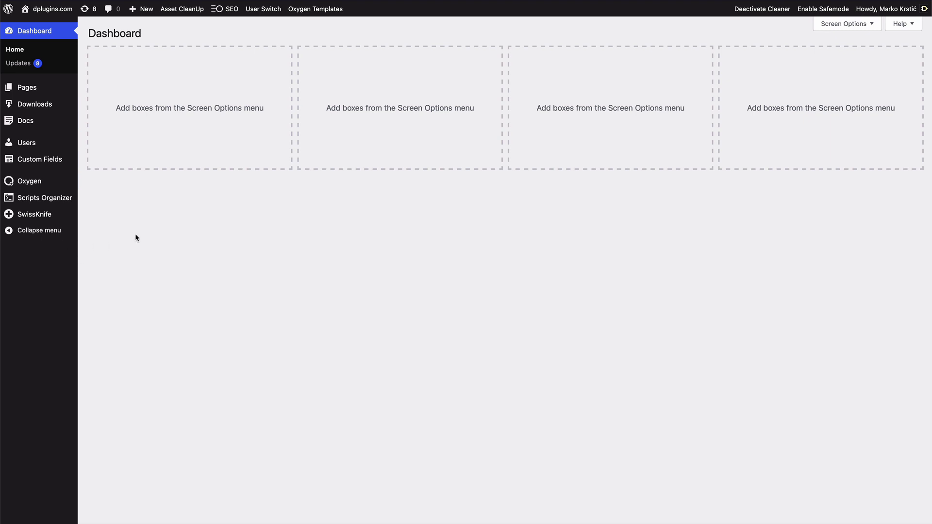
{"action": "mouse_move", "coordinate": [135, 240]}
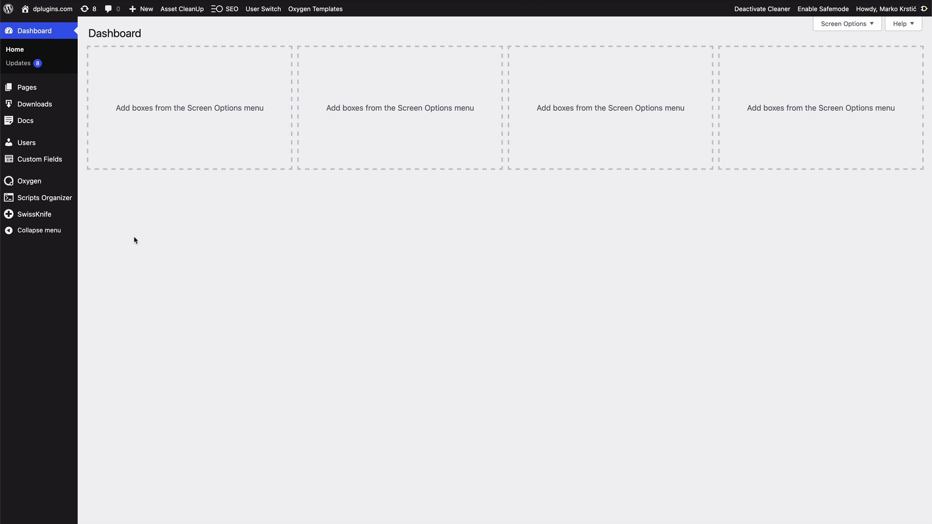
{"action": "mouse_move", "coordinate": [208, 275]}
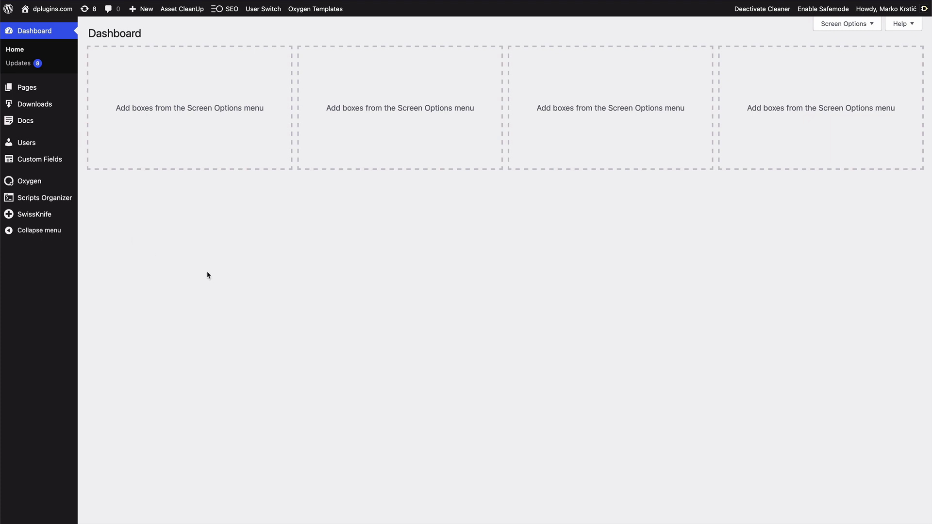
{"action": "mouse_move", "coordinate": [327, 169]}
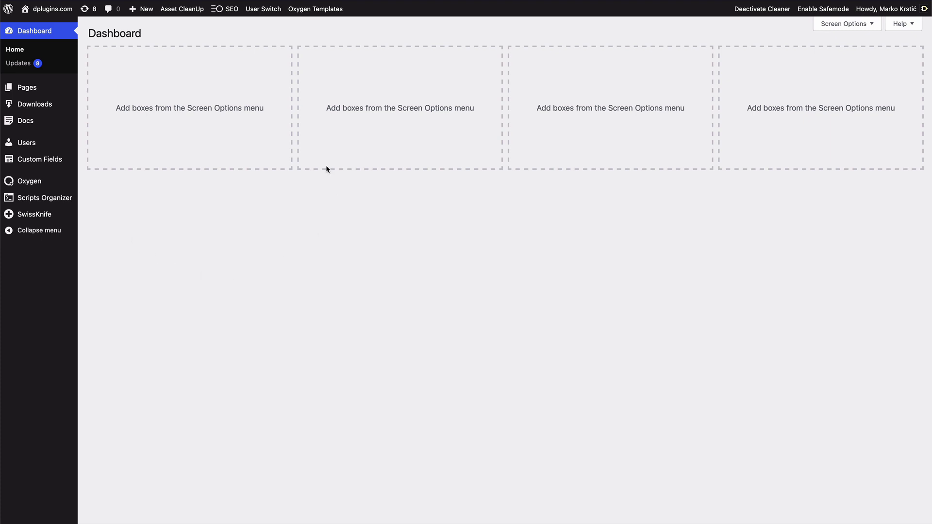
- Switch into the test account and browse its WP Admin Cleaner hide list, nothing ticked yet
{"action": "left_click", "coordinate": [262, 8]}
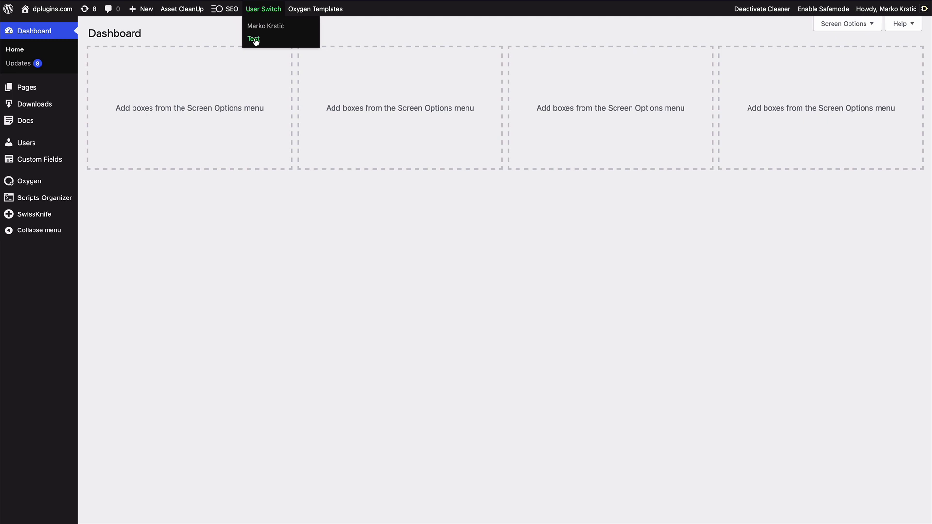
{"action": "left_click", "coordinate": [253, 39]}
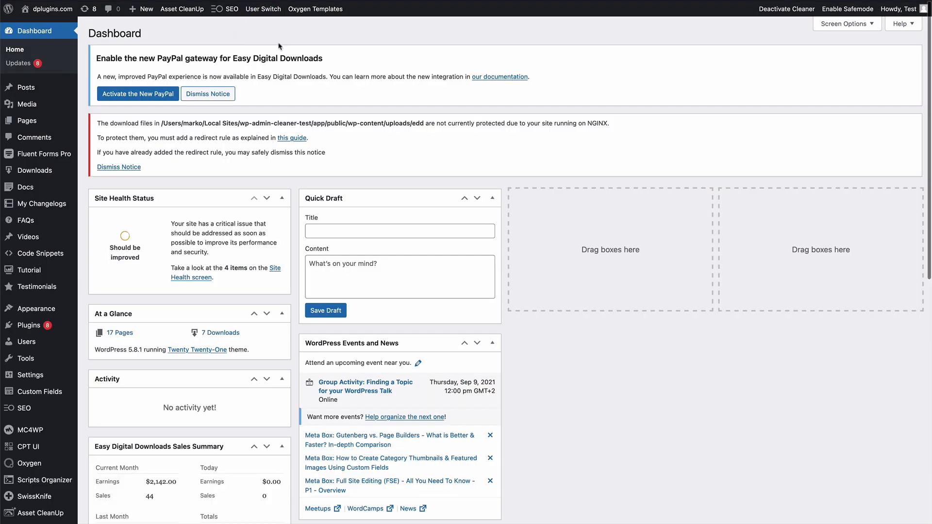
{"action": "mouse_move", "coordinate": [348, 89]}
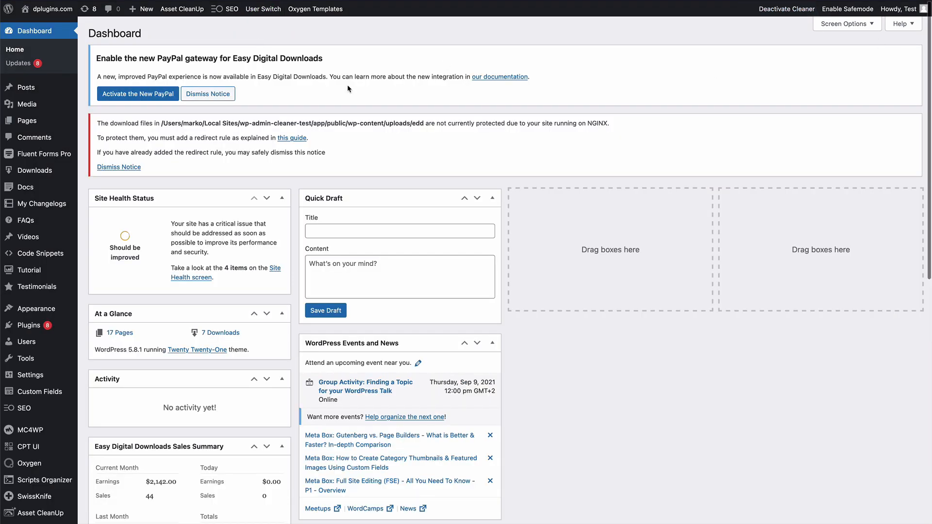
{"action": "scroll", "scroll_direction": "down", "scroll_amount": 3}
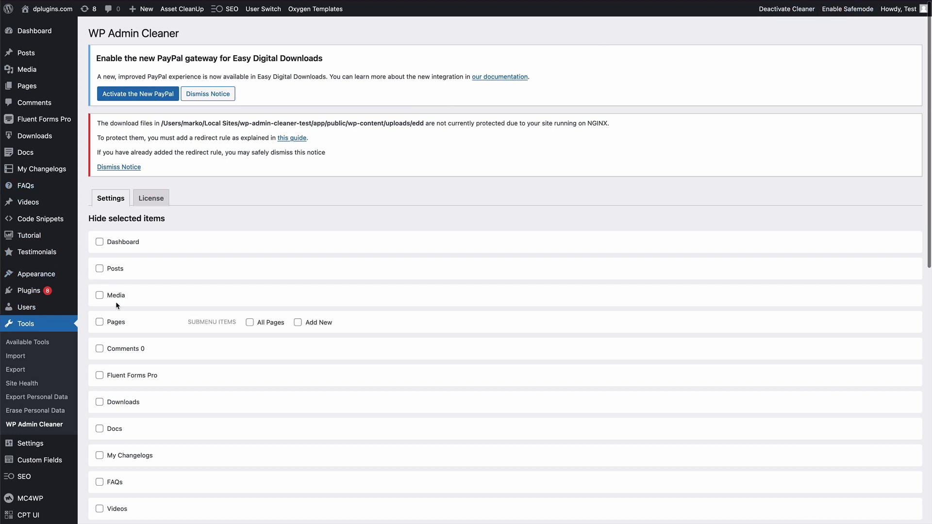
{"action": "scroll", "scroll_direction": "down", "scroll_amount": 3}
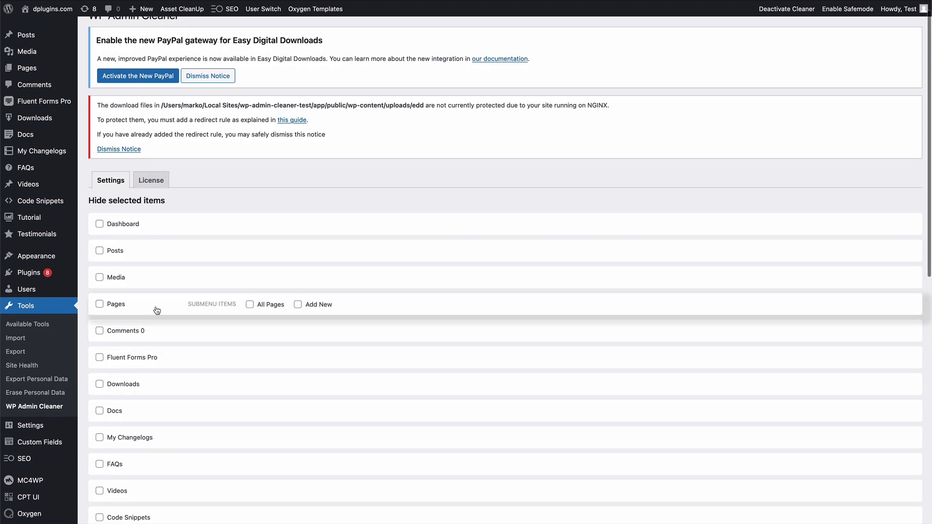
- Leave Posts visible and mark Comments for hiding in the test user's list
{"action": "left_click", "coordinate": [119, 149]}
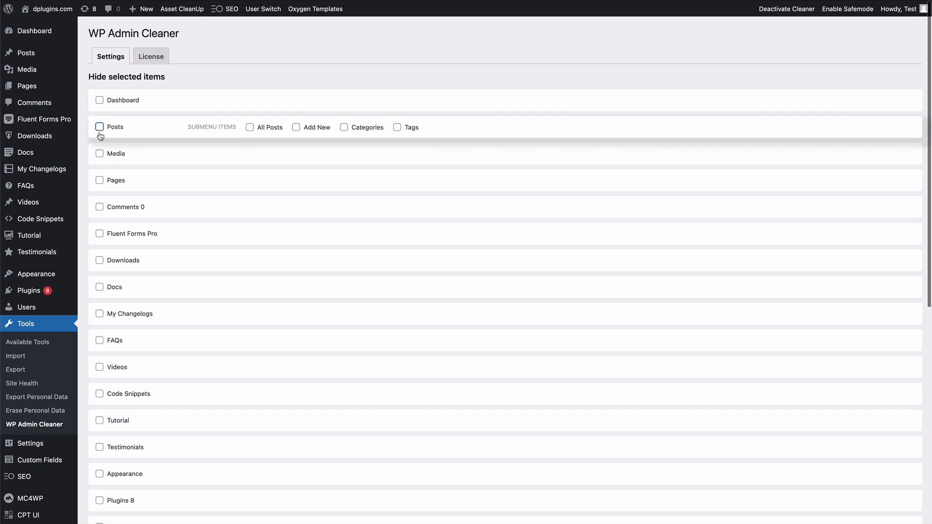
{"action": "left_click", "coordinate": [99, 126]}
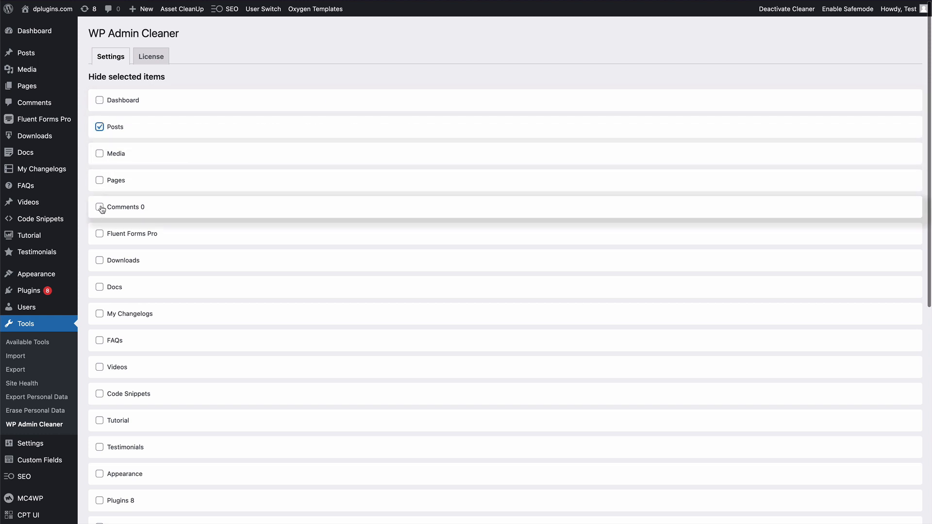
{"action": "left_click", "coordinate": [99, 127]}
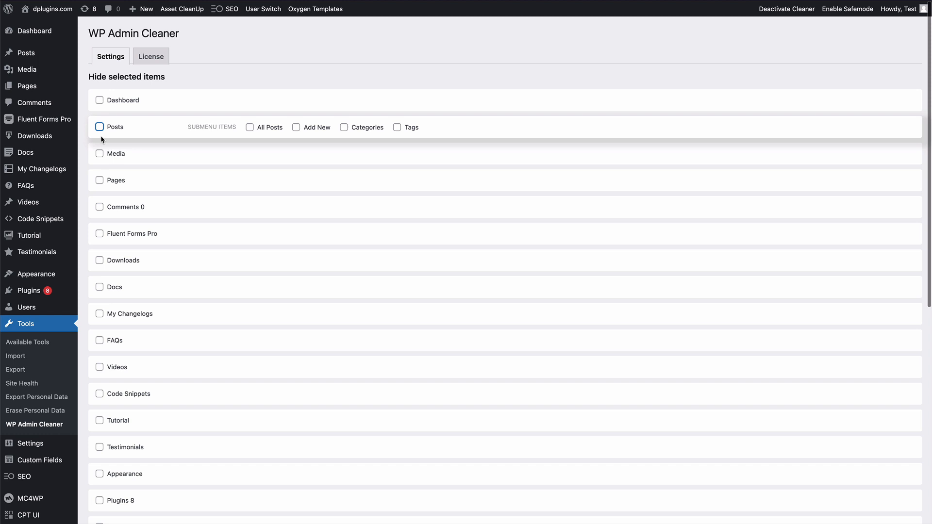
{"action": "left_click", "coordinate": [99, 207]}
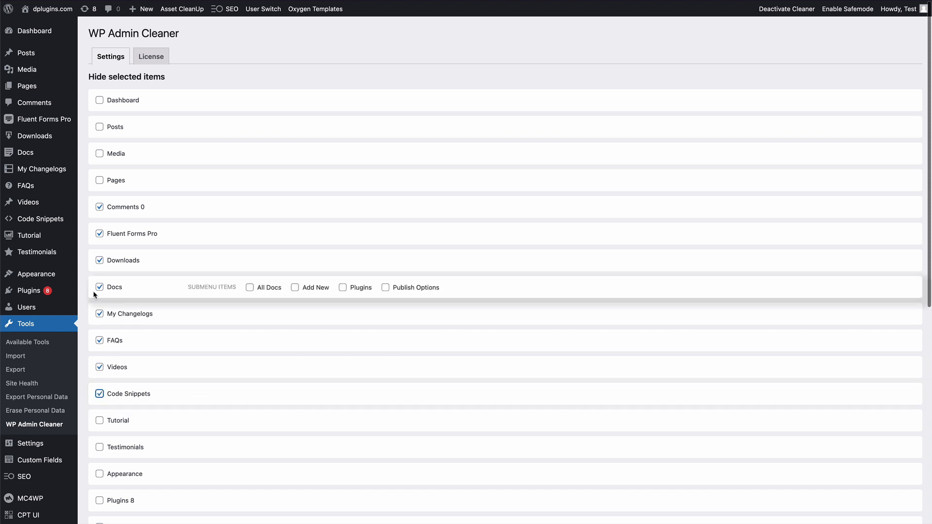
- Keep Docs visible and mark Affiliates and another entry for hiding
{"action": "left_click", "coordinate": [99, 286]}
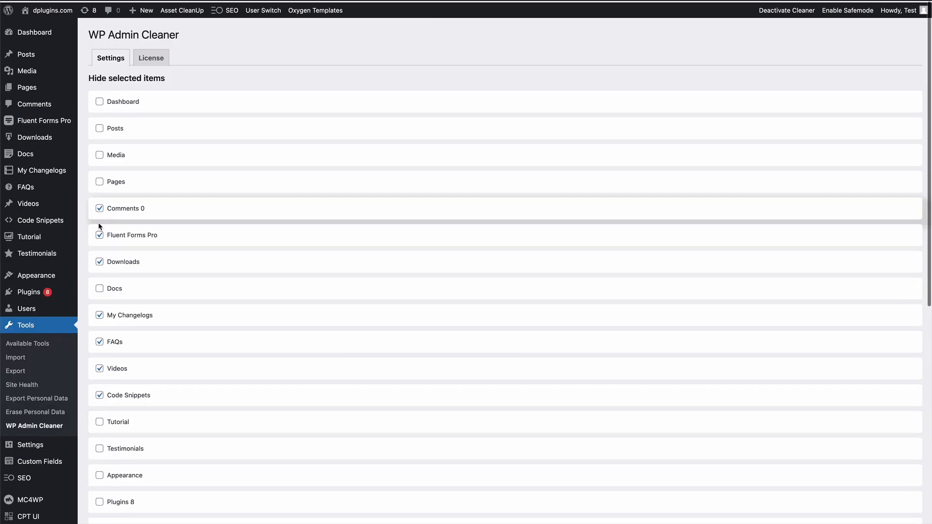
{"action": "left_click", "coordinate": [99, 421]}
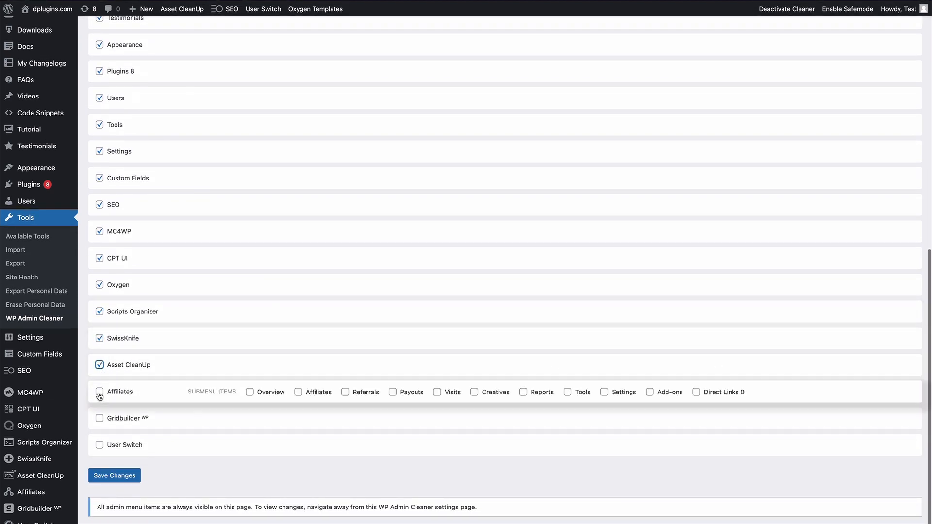
{"action": "left_click", "coordinate": [99, 365]}
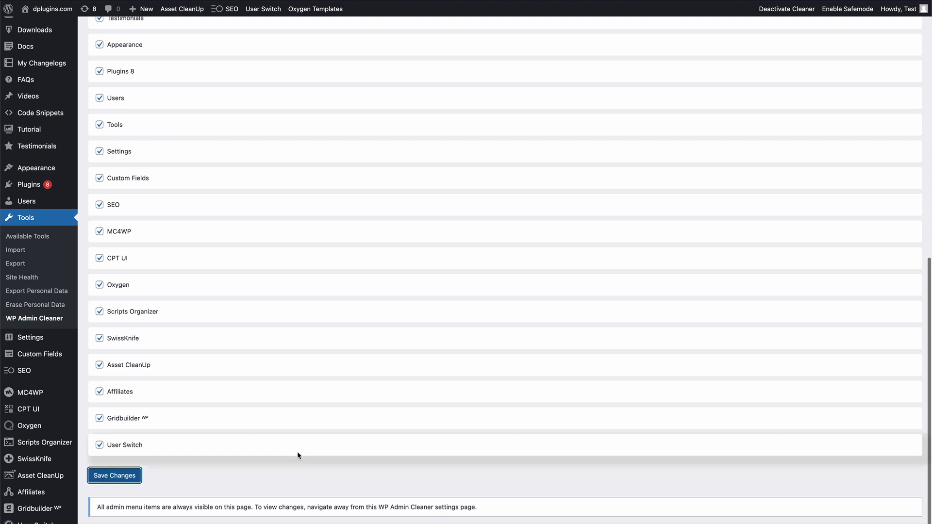
- Save the test user's hidden-menu choices, view its trimmed dashboard, and switch back to the admin account
{"action": "left_click", "coordinate": [114, 476]}
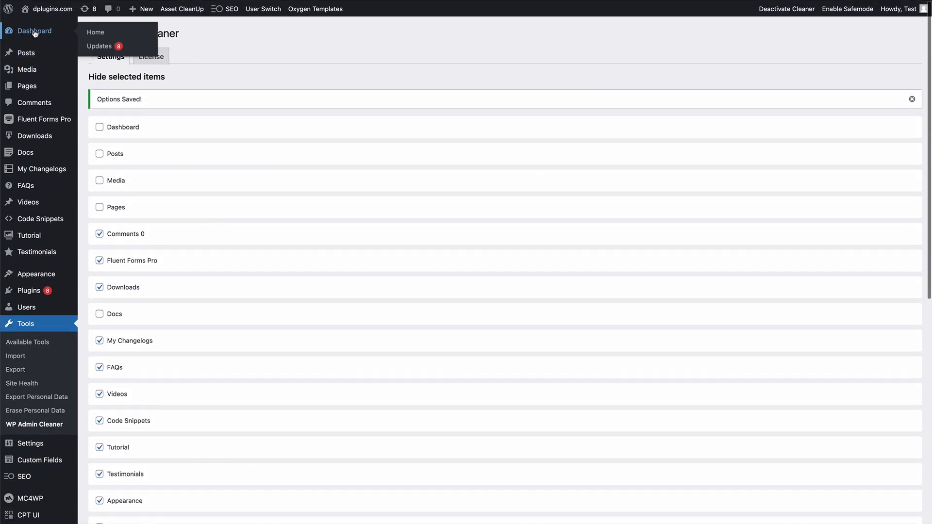
{"action": "left_click", "coordinate": [31, 30]}
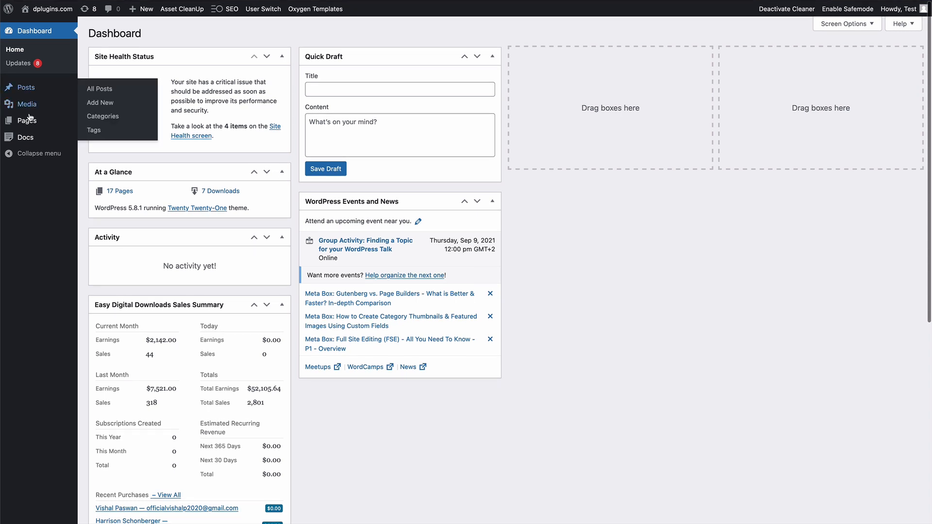
{"action": "mouse_move", "coordinate": [30, 106]}
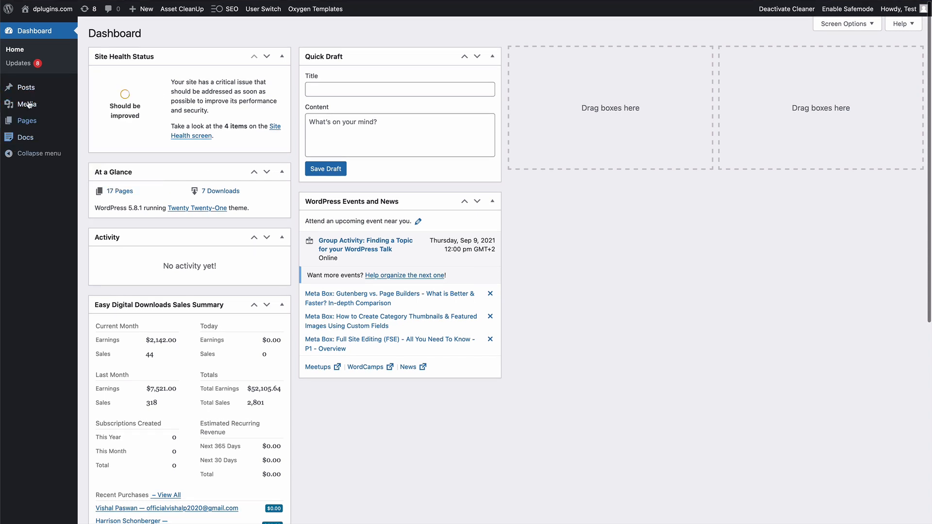
{"action": "left_click", "coordinate": [262, 9]}
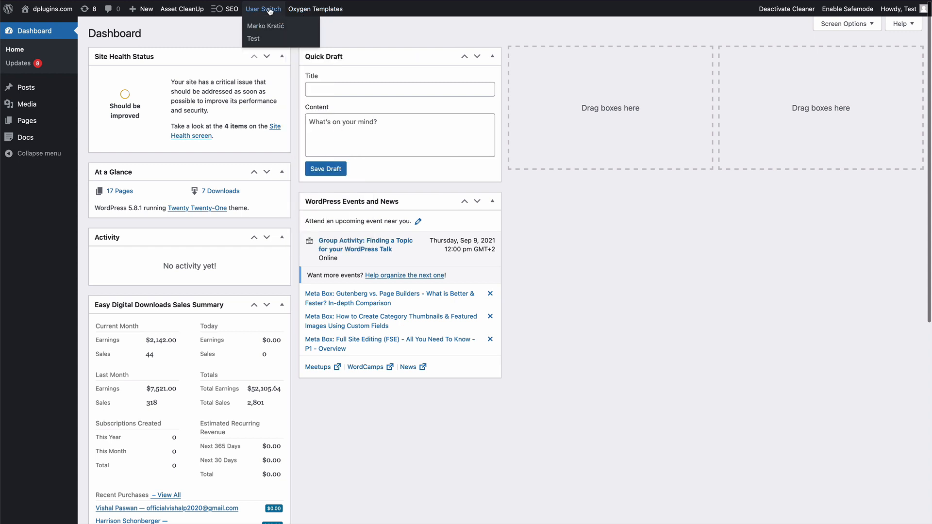
{"action": "left_click", "coordinate": [265, 25]}
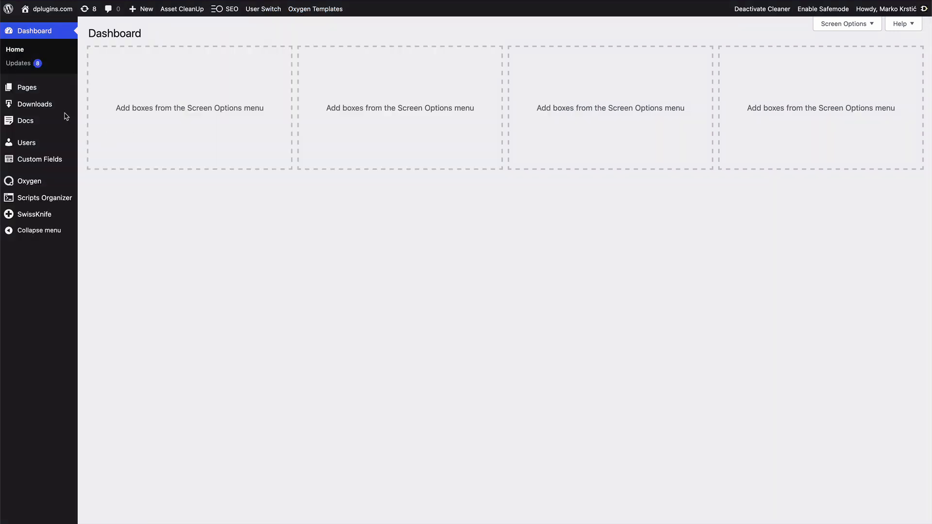
{"action": "mouse_move", "coordinate": [310, 265]}
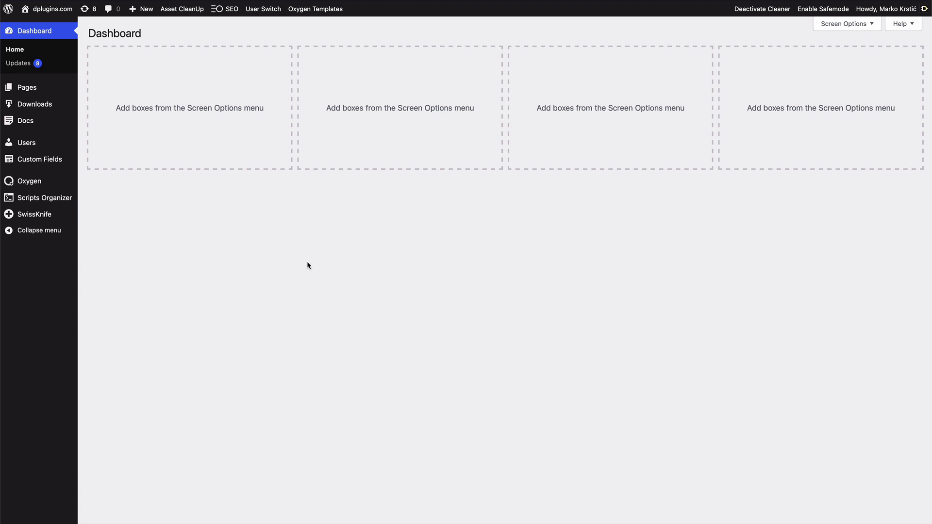
{"action": "mouse_move", "coordinate": [199, 277]}
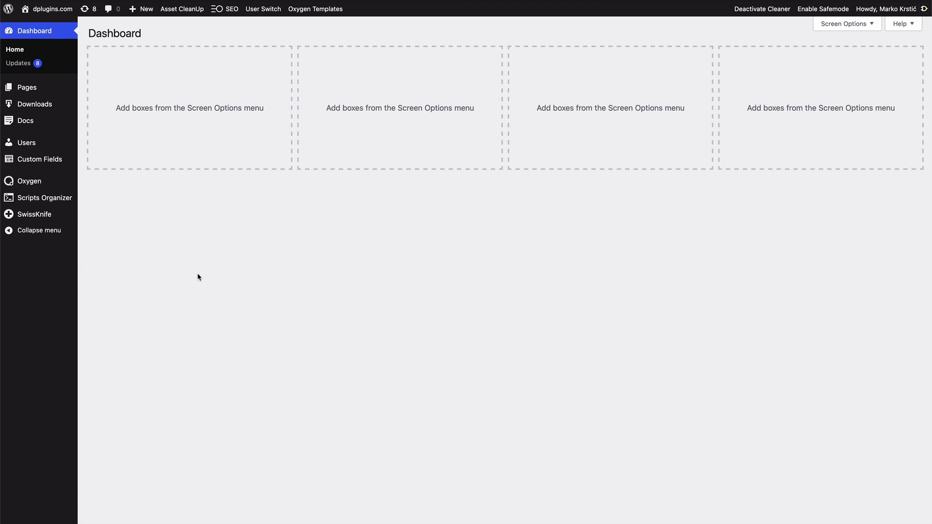
{"action": "mouse_move", "coordinate": [109, 191]}
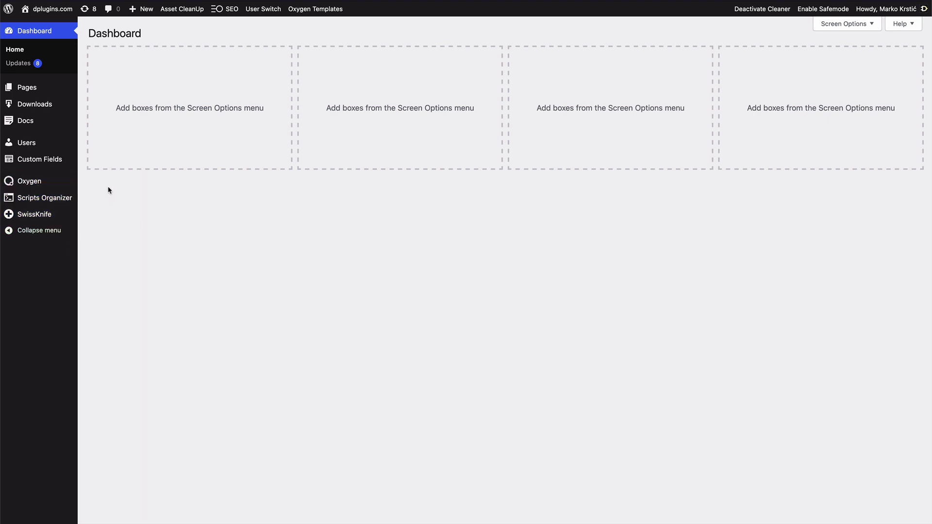
{"action": "mouse_move", "coordinate": [343, 239]}
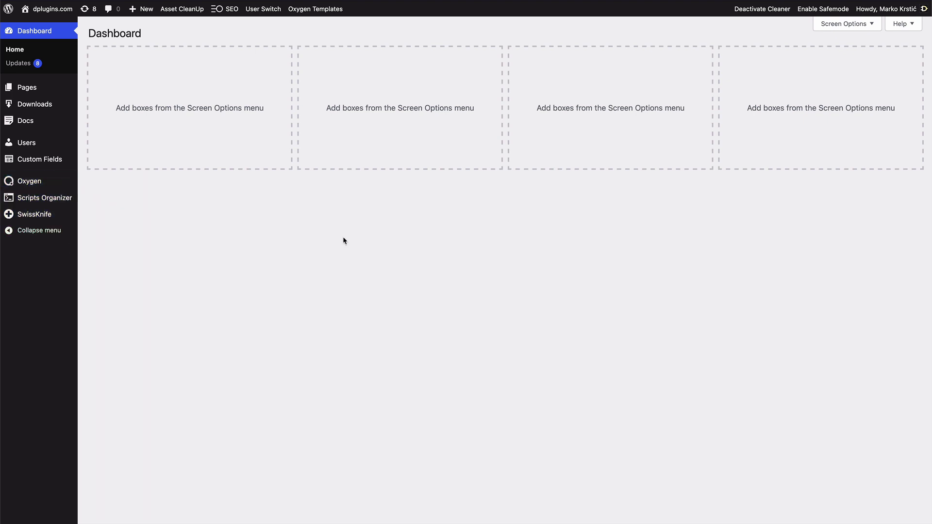